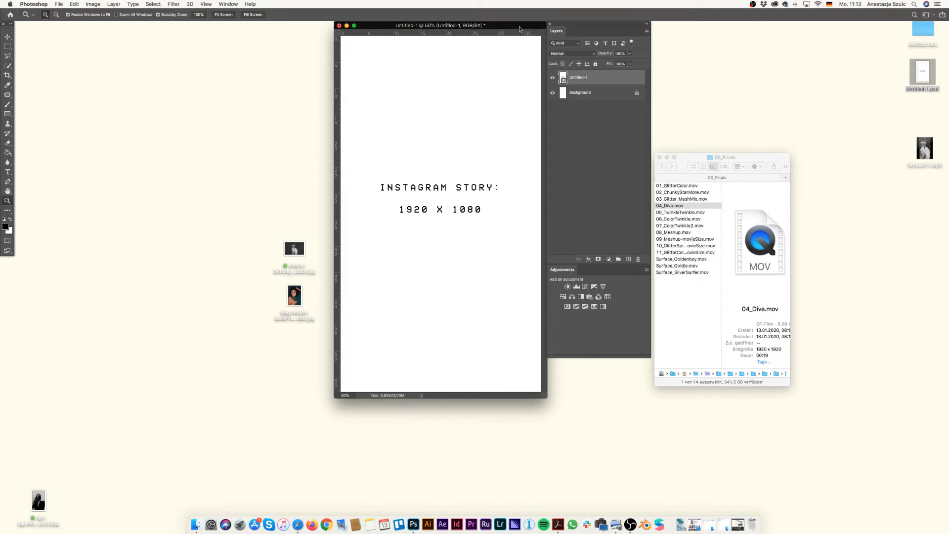
mouse_move(689, 162)
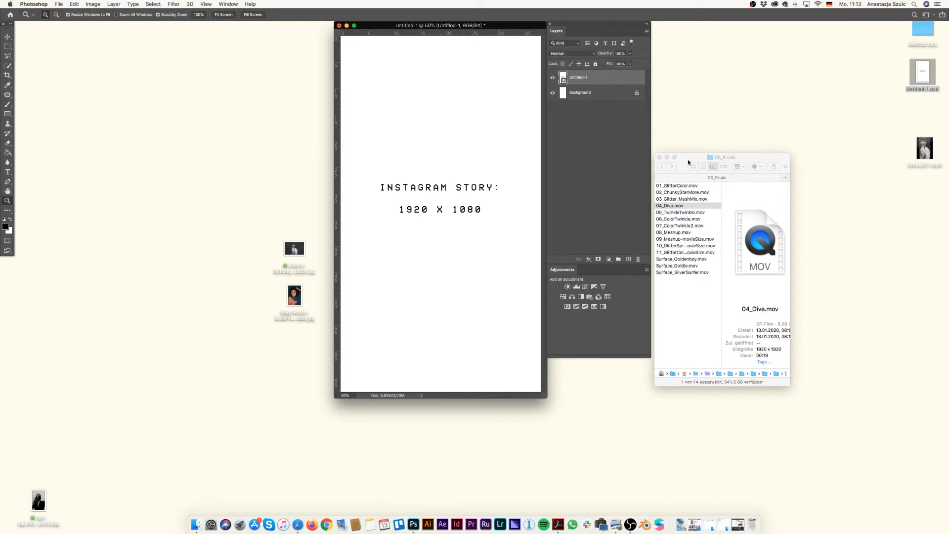
mouse_move(412, 55)
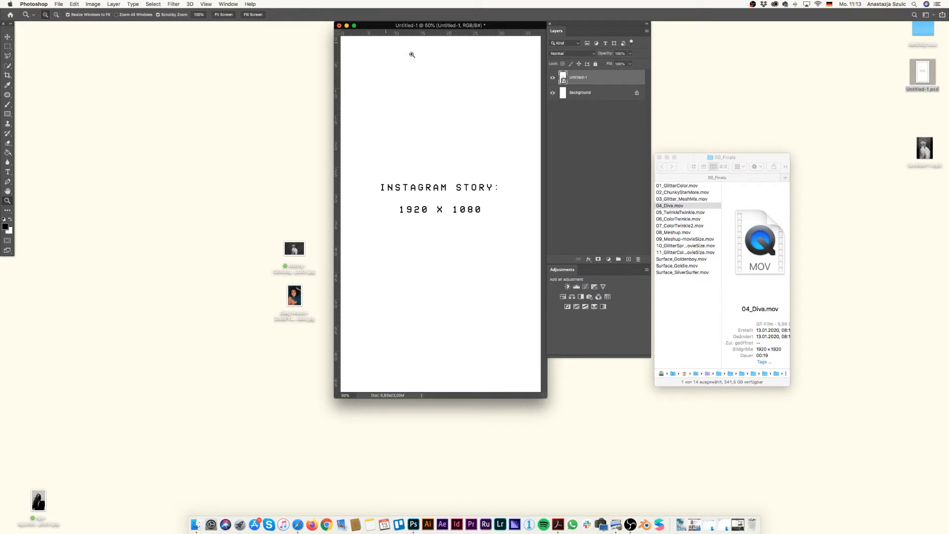
mouse_move(432, 57)
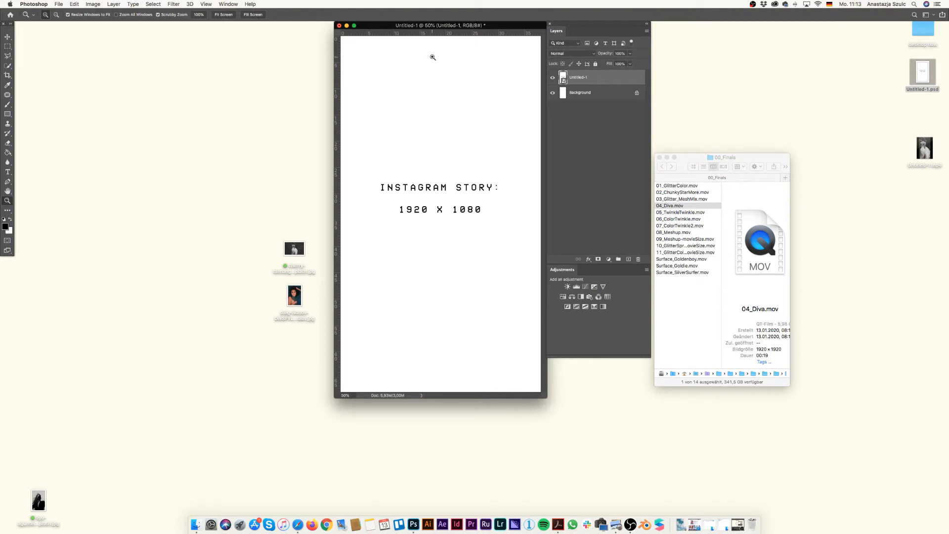
mouse_move(424, 223)
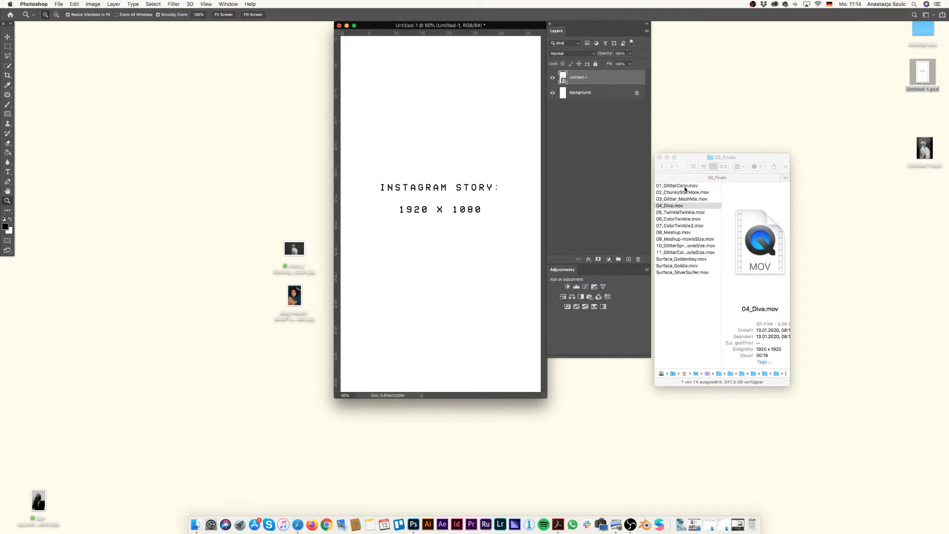
mouse_move(672, 253)
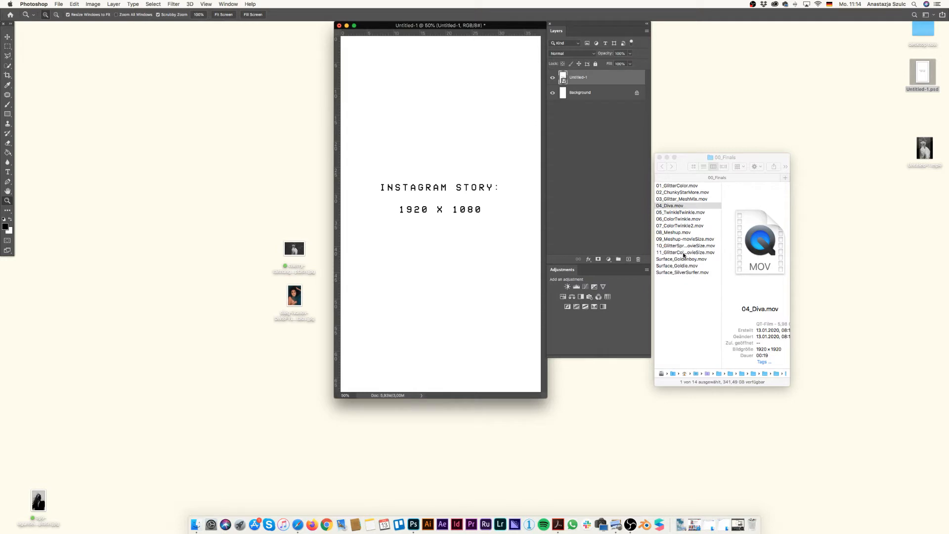
mouse_move(686, 260)
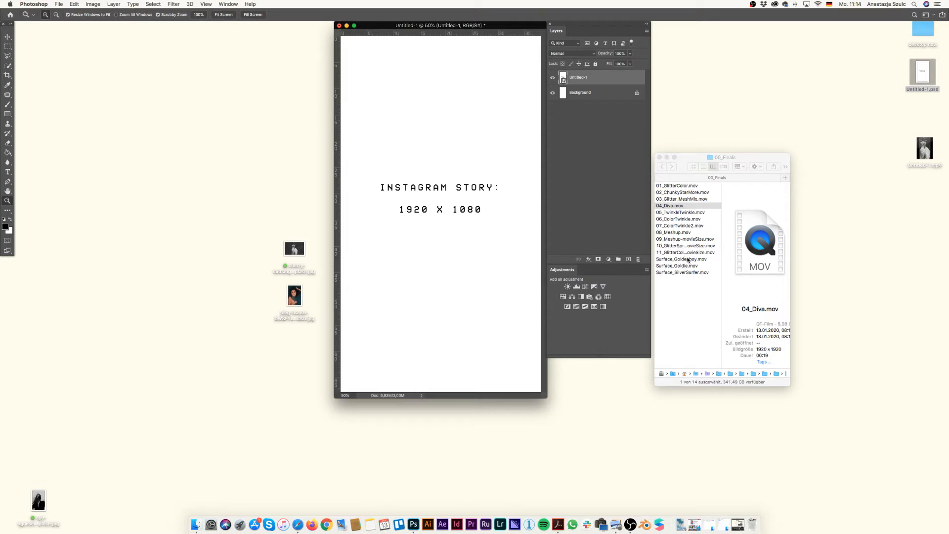
mouse_move(691, 277)
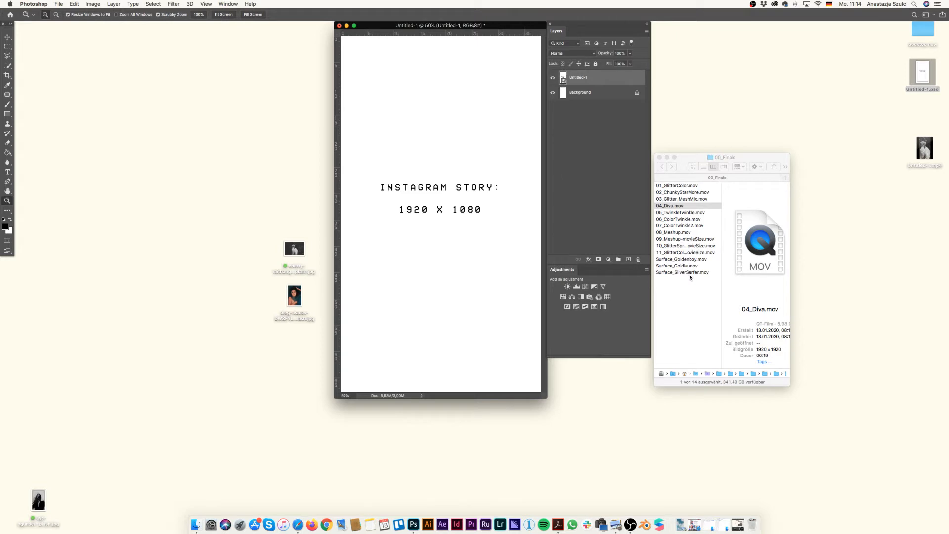
mouse_move(685, 283)
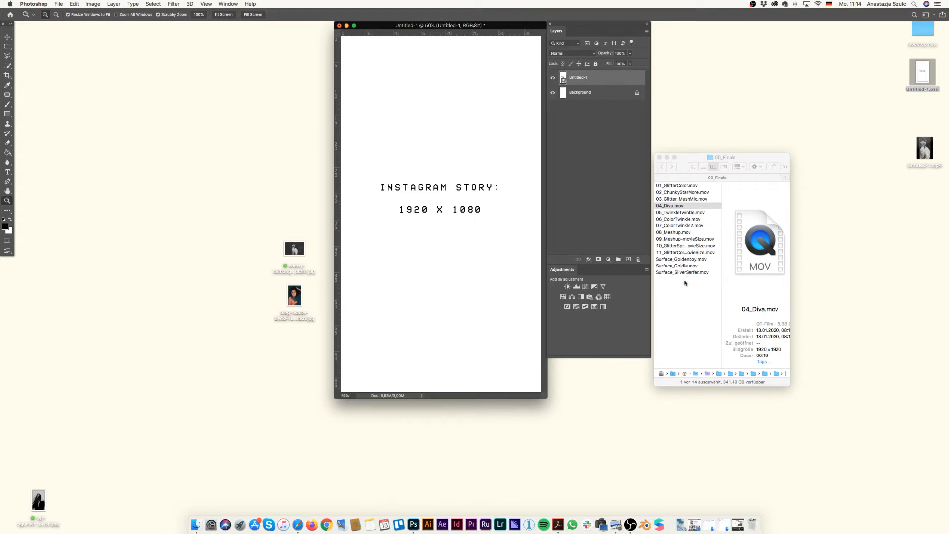
mouse_move(659, 277)
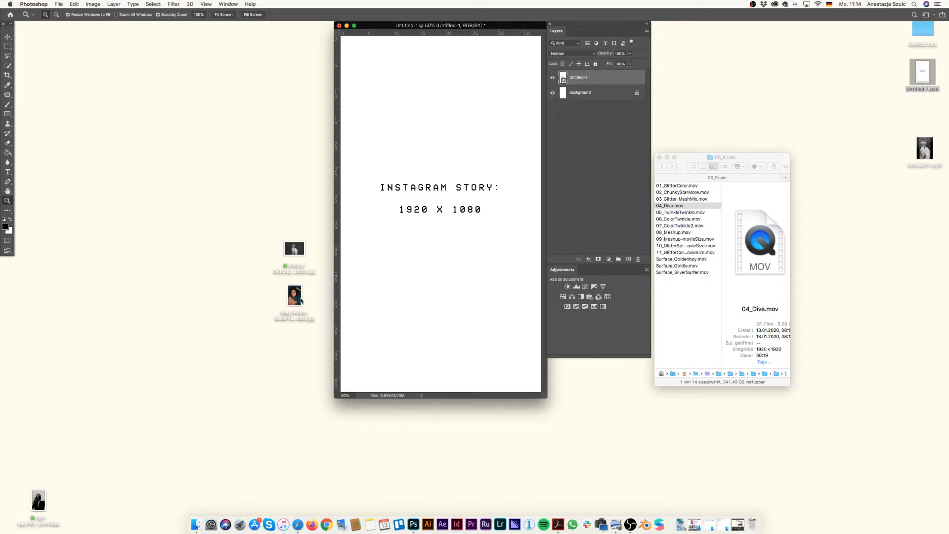
Place the black-and-white bride photo as the top layer of the story document.
click(294, 248)
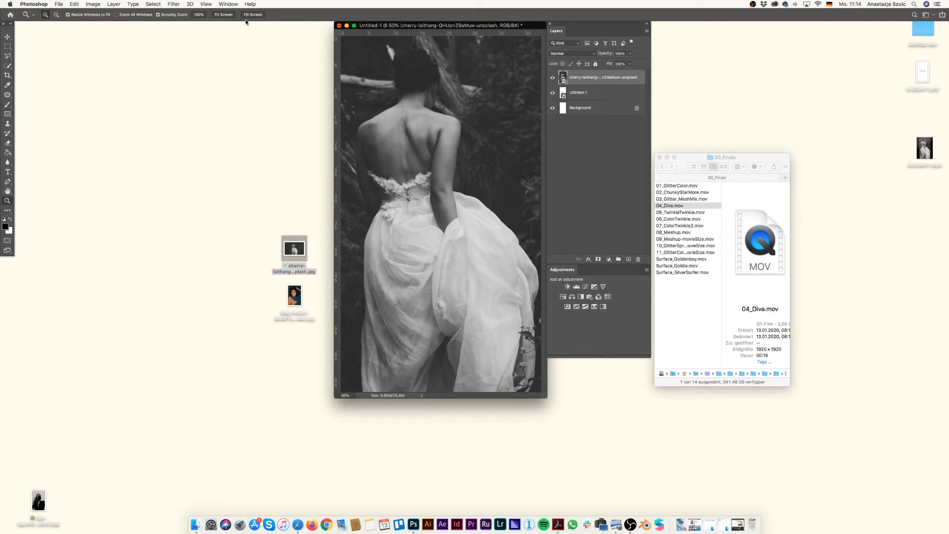
mouse_move(240, 20)
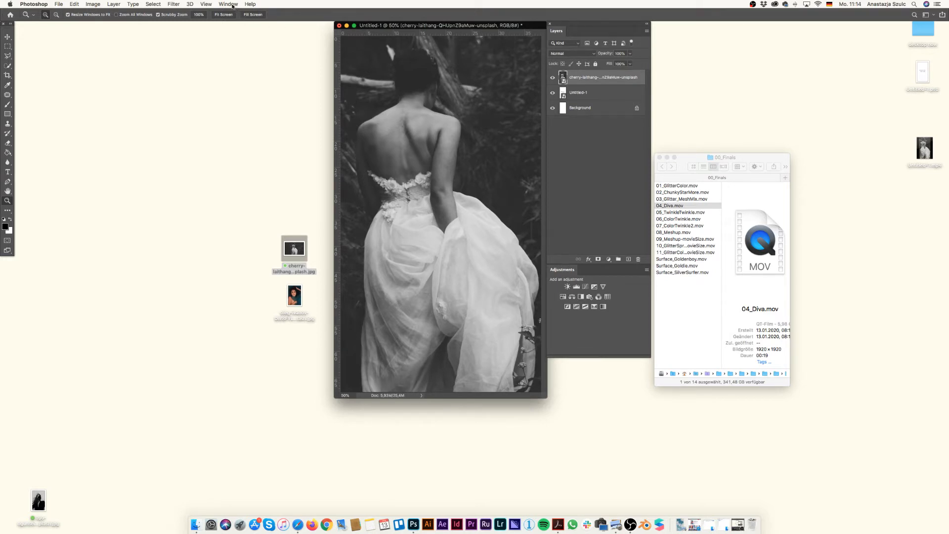
Show the Timeline panel and create a video timeline for the photo and template layers.
click(228, 5)
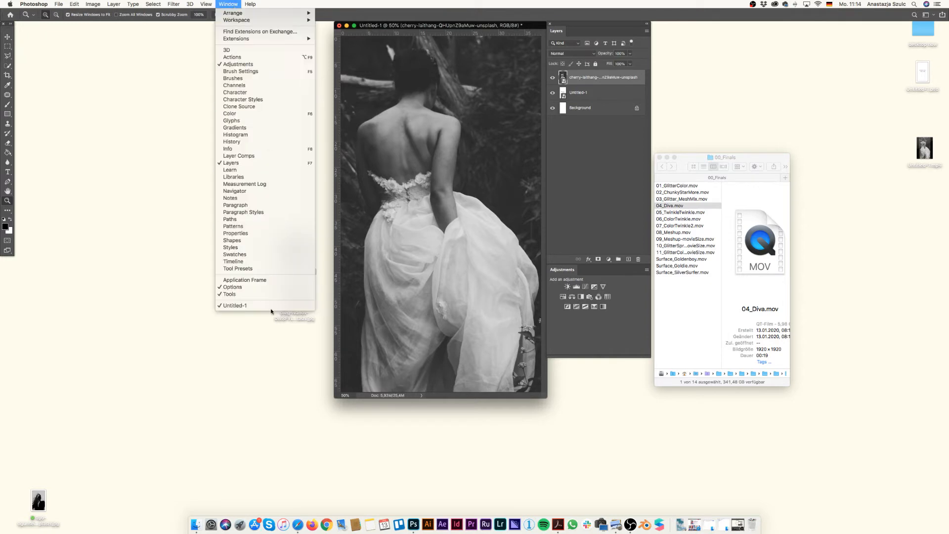
click(233, 261)
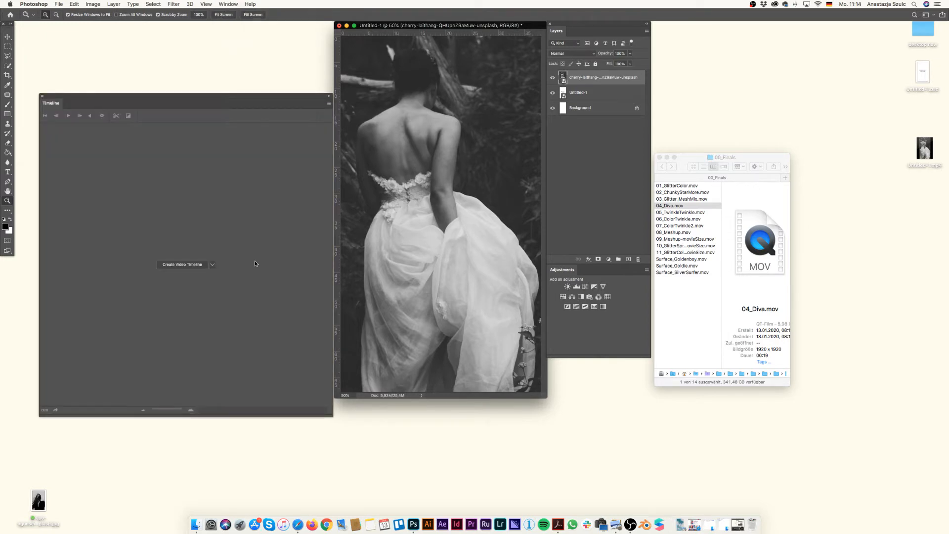
mouse_move(184, 277)
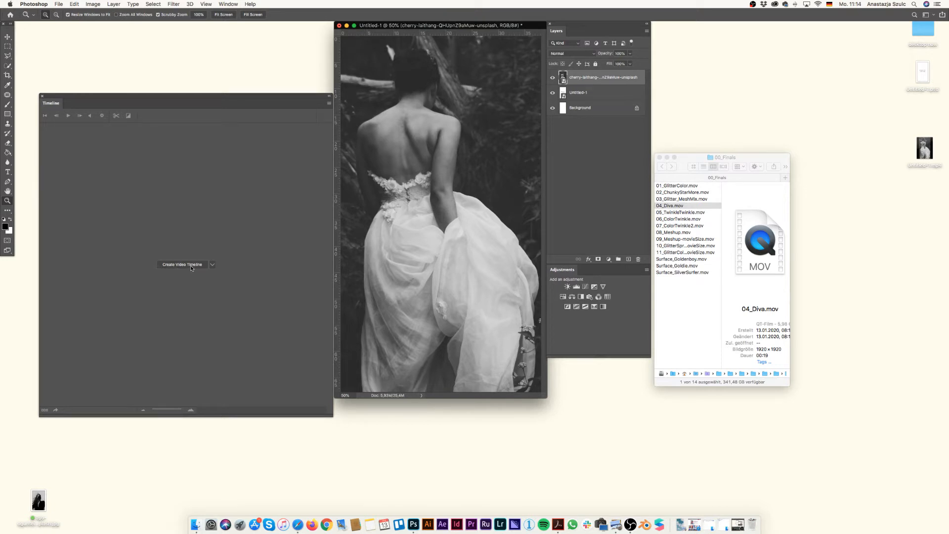
click(212, 264)
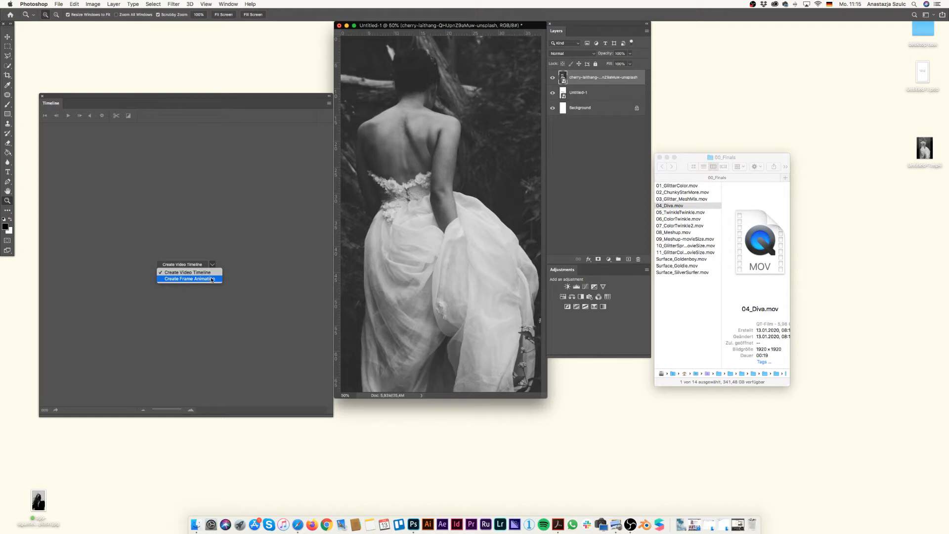
click(181, 264)
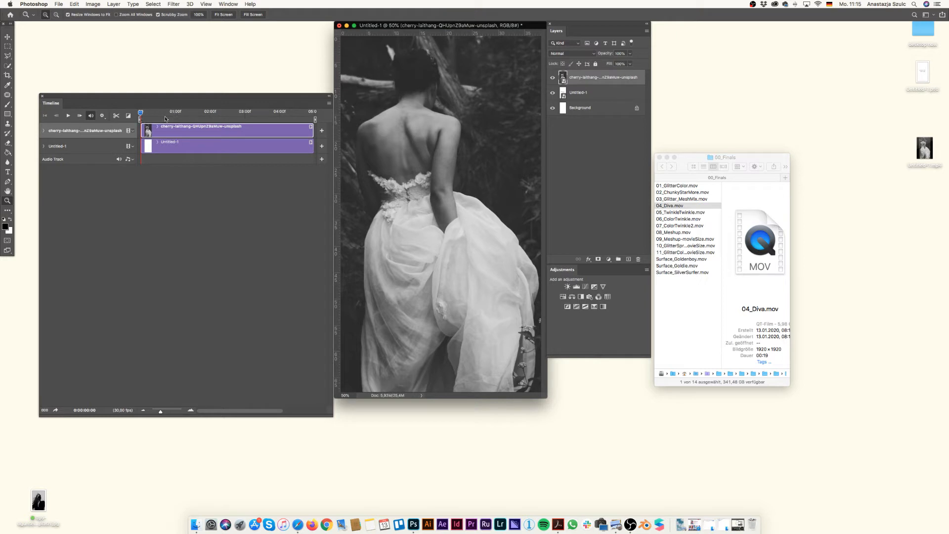
mouse_move(309, 118)
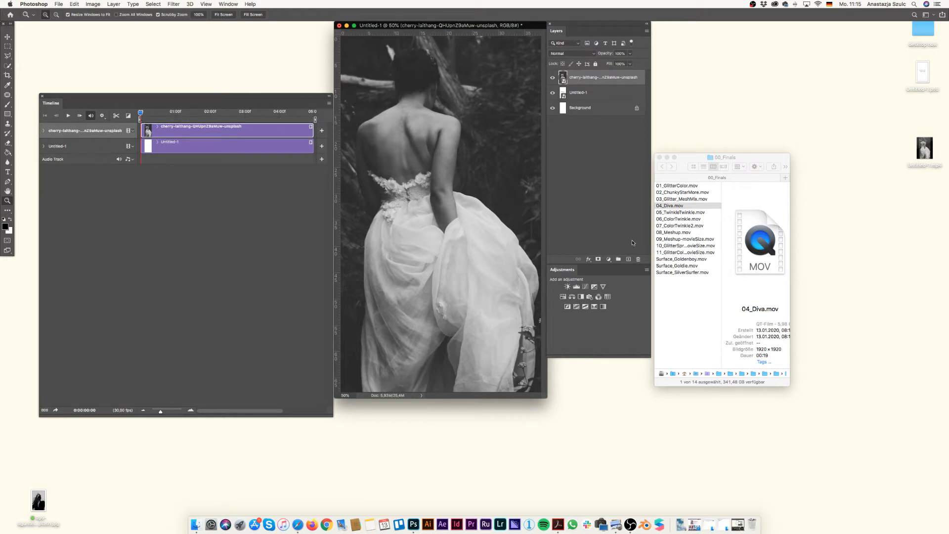
mouse_move(542, 106)
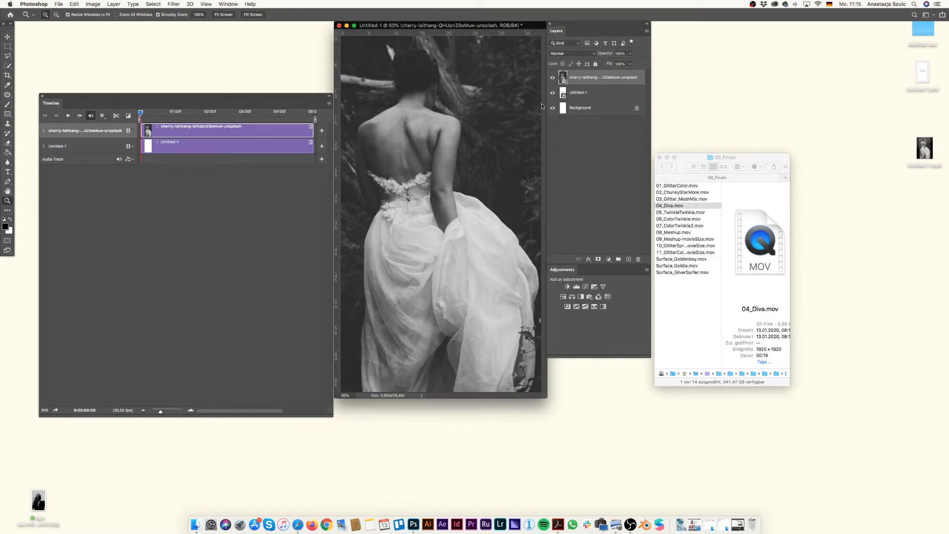
Add the 04_Diva glitter video and match the photo and Untitled-1 clips to its length.
click(170, 146)
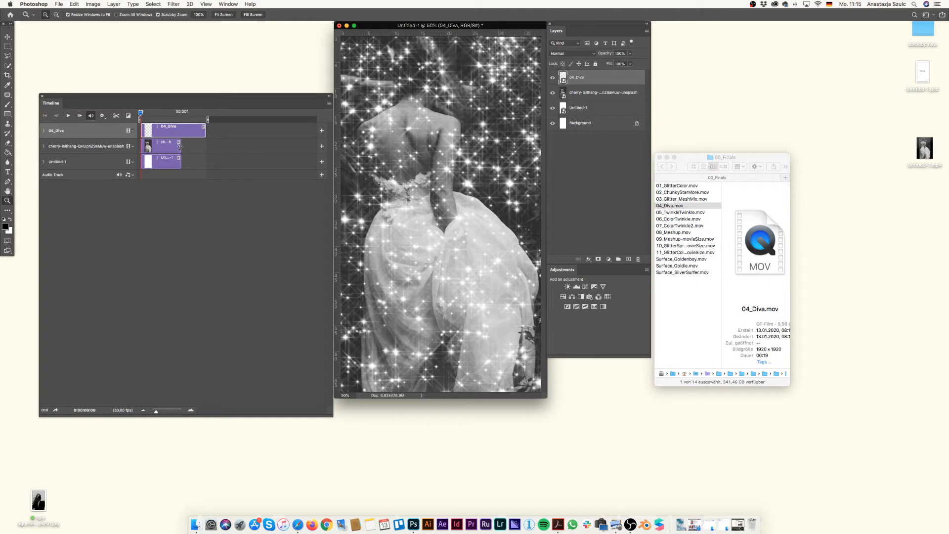
click(172, 146)
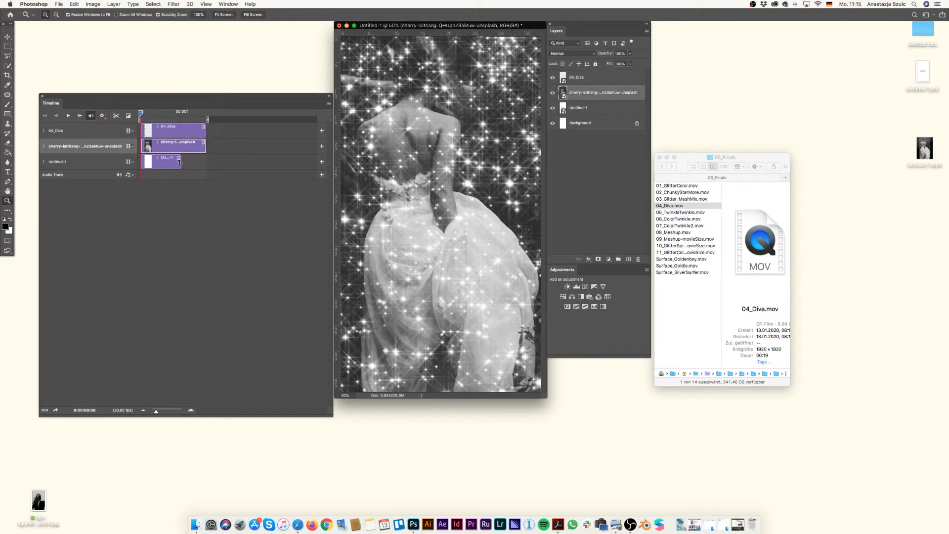
click(172, 161)
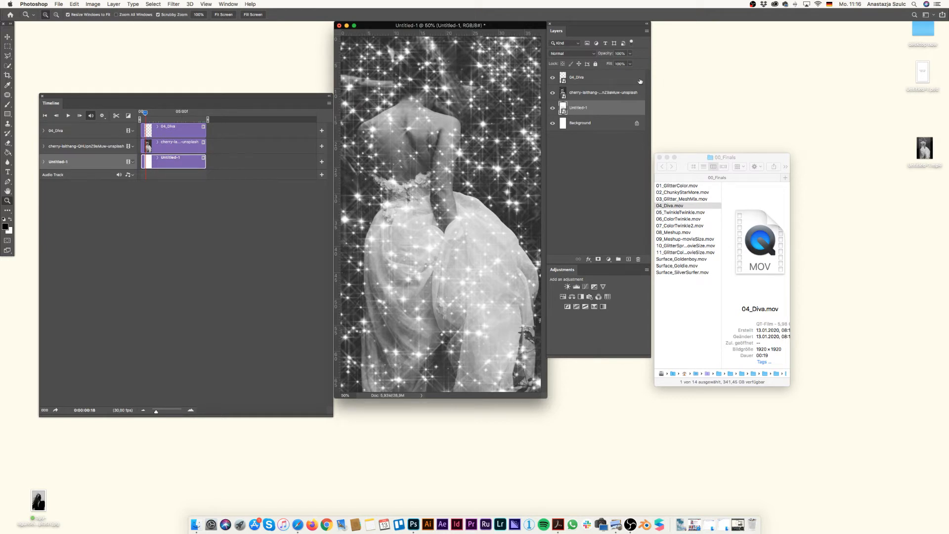
Select the 04_Diva layer and bring up its Layer Style blending options.
click(577, 77)
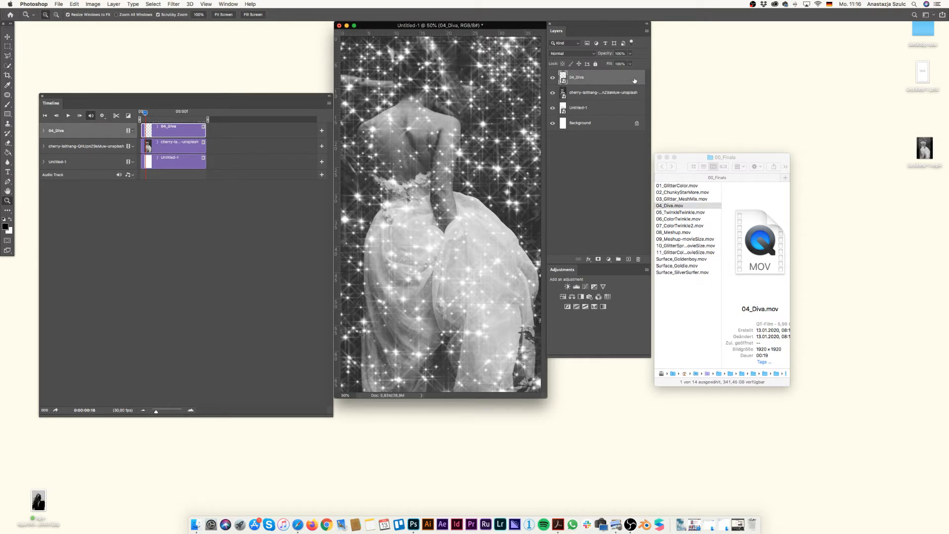
double_click(599, 77)
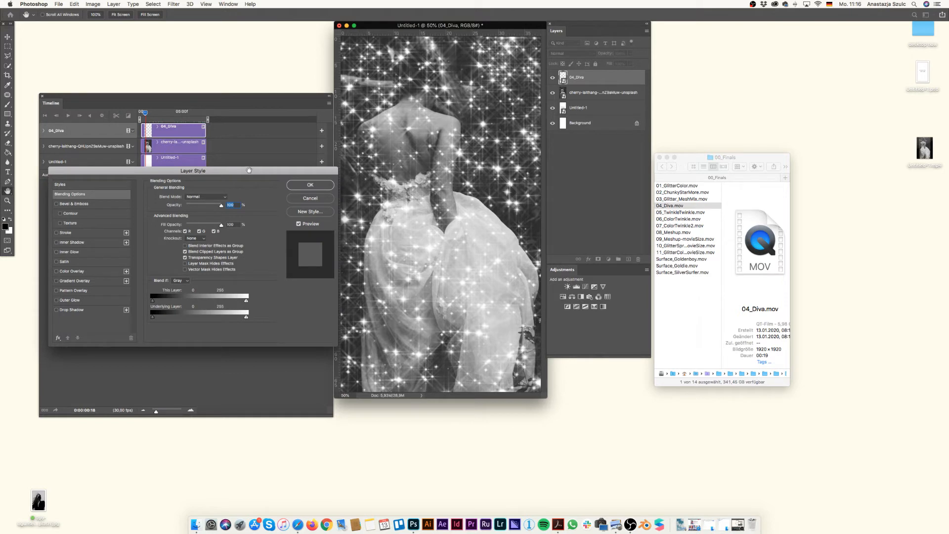
Reposition the Layer Style window for the 04_Diva glitter layer.
drag(192, 170, 234, 74)
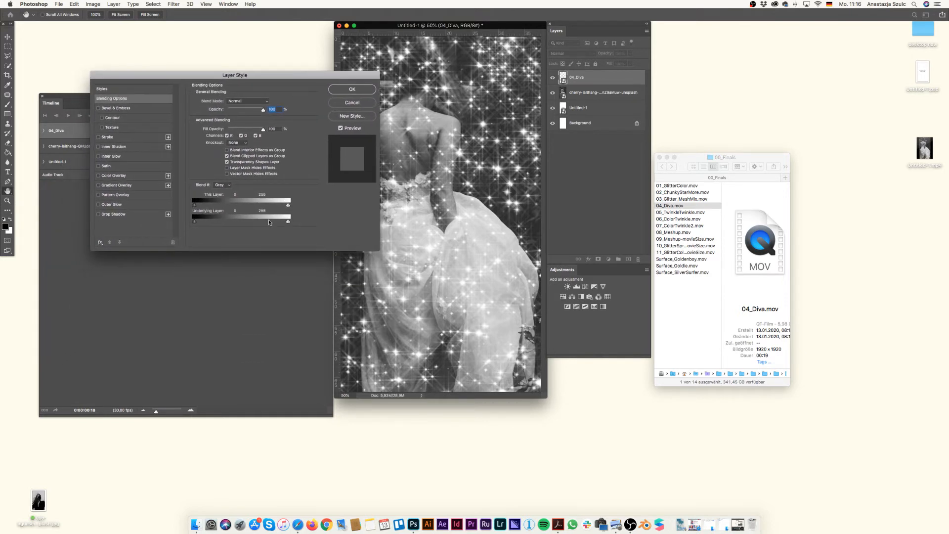
mouse_move(301, 222)
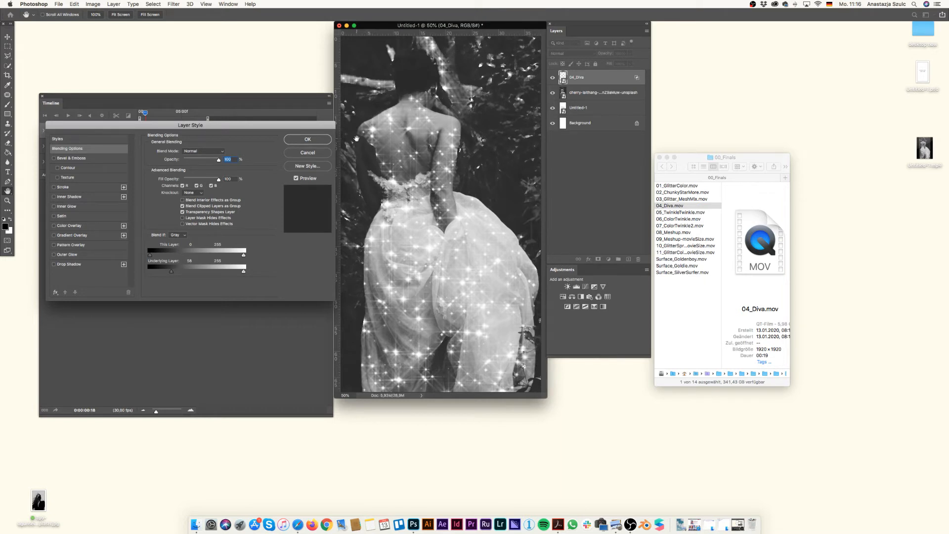
mouse_move(229, 242)
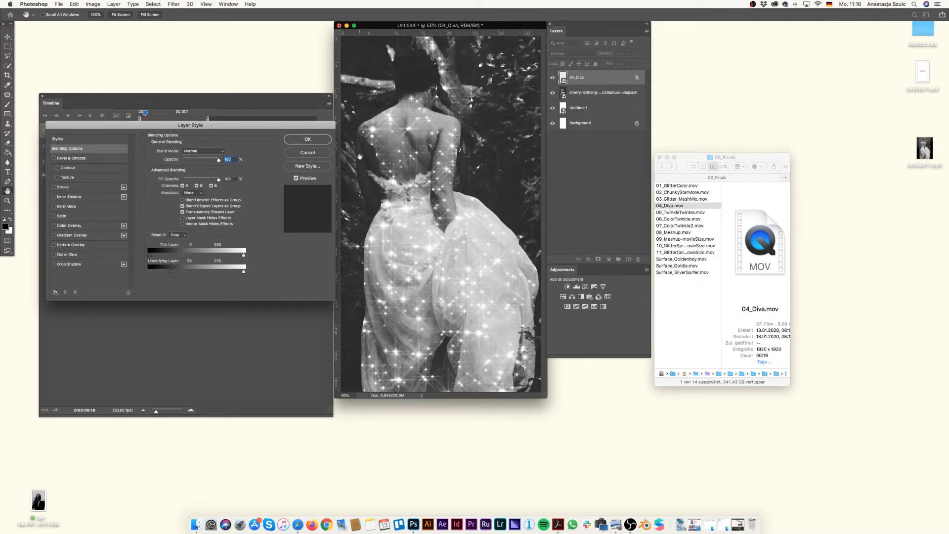
mouse_move(173, 276)
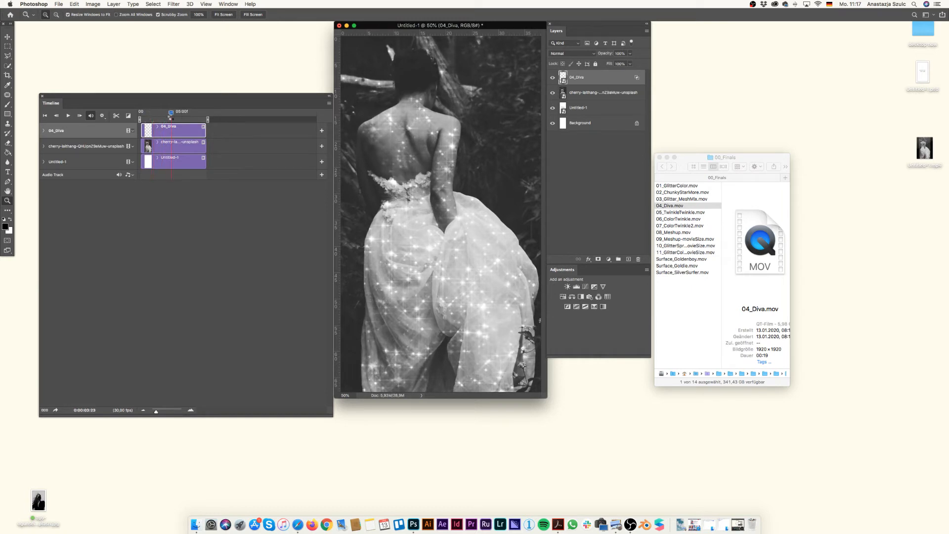
Scrub the playhead to an earlier frame to preview the glitter, then reach File export commands.
drag(170, 112, 153, 113)
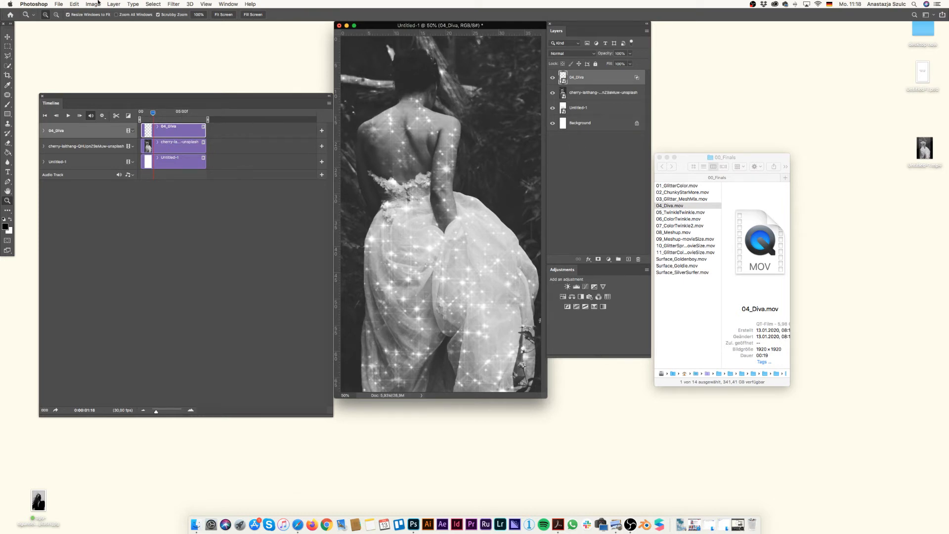
click(59, 4)
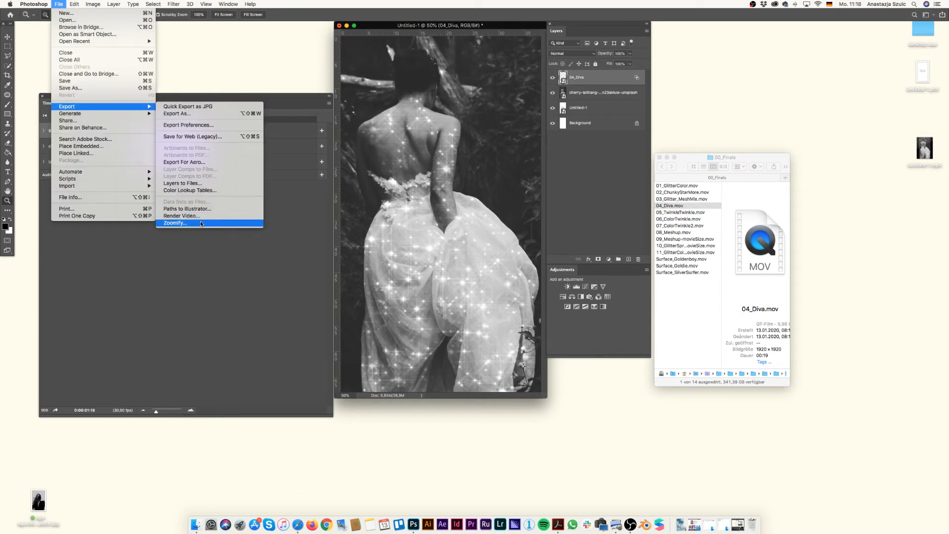
Render the video as H.264 High Quality at Document Size (1080×1920).
click(181, 216)
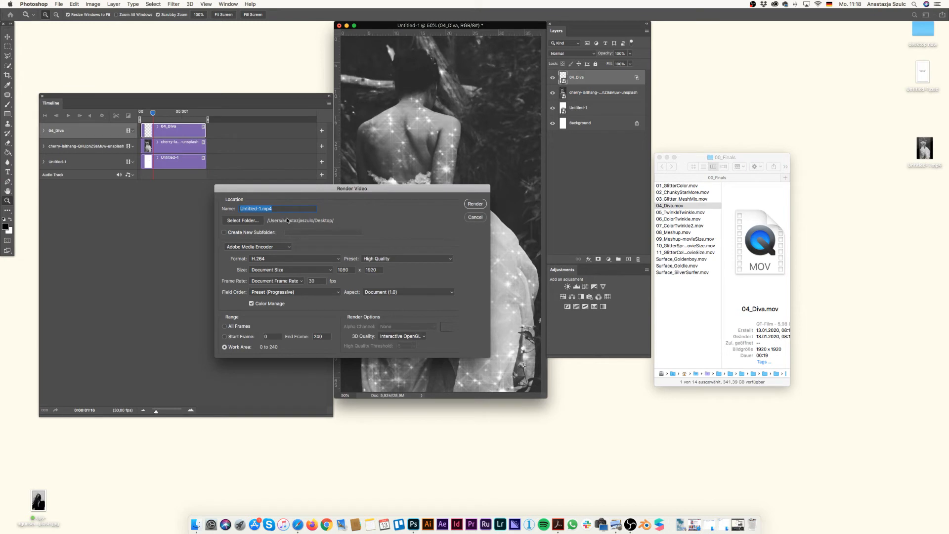
mouse_move(268, 223)
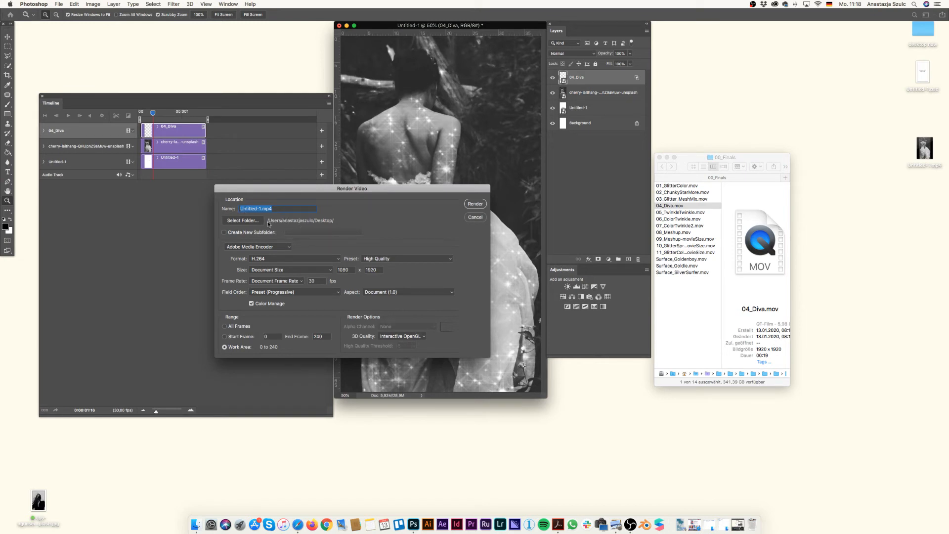
mouse_move(309, 271)
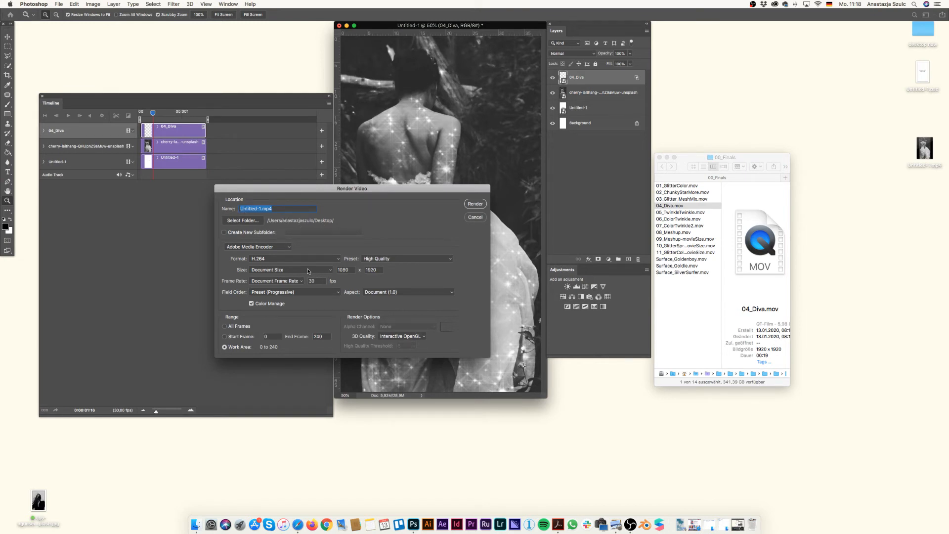
click(292, 270)
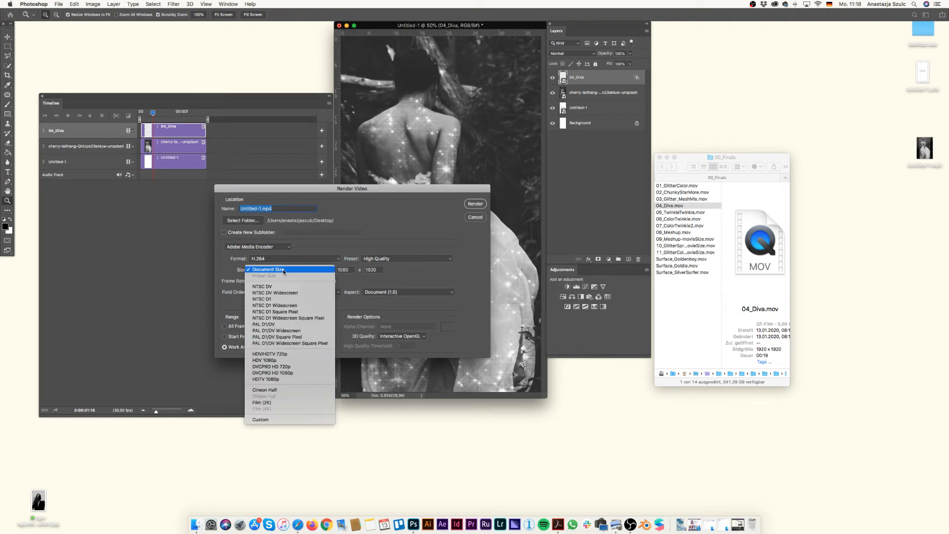
click(268, 269)
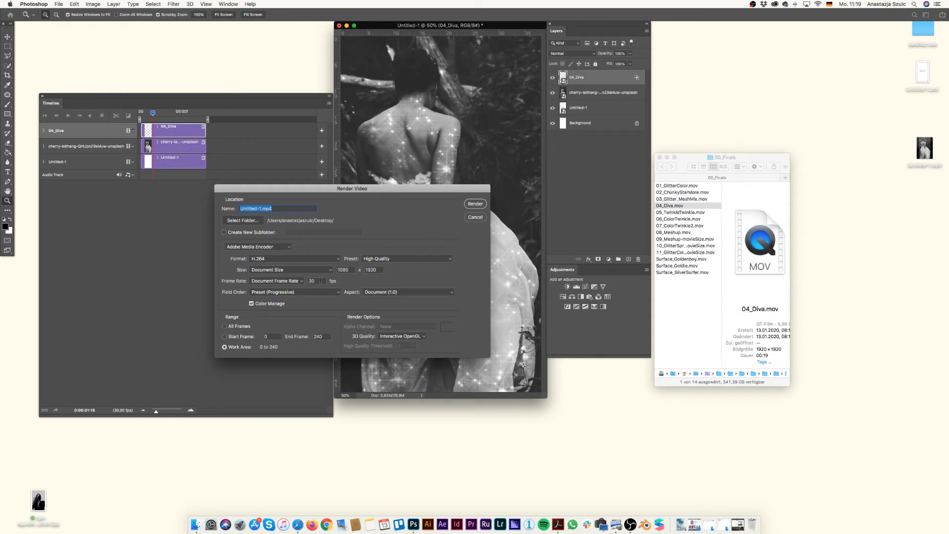
mouse_move(439, 245)
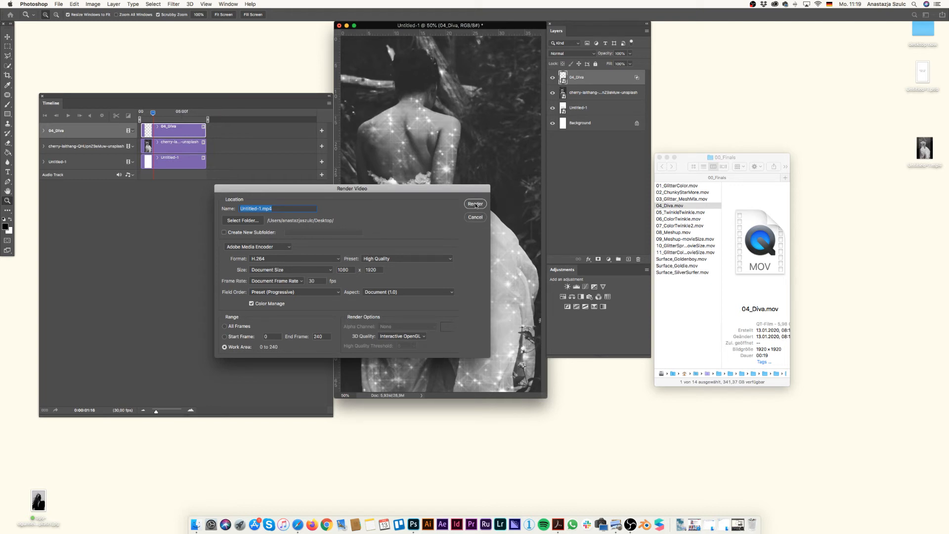
click(475, 204)
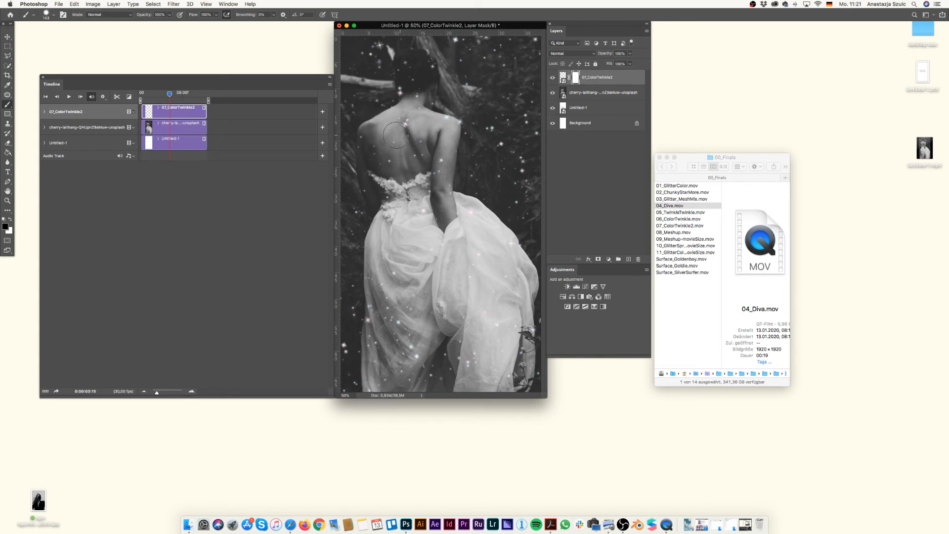
mouse_move(415, 127)
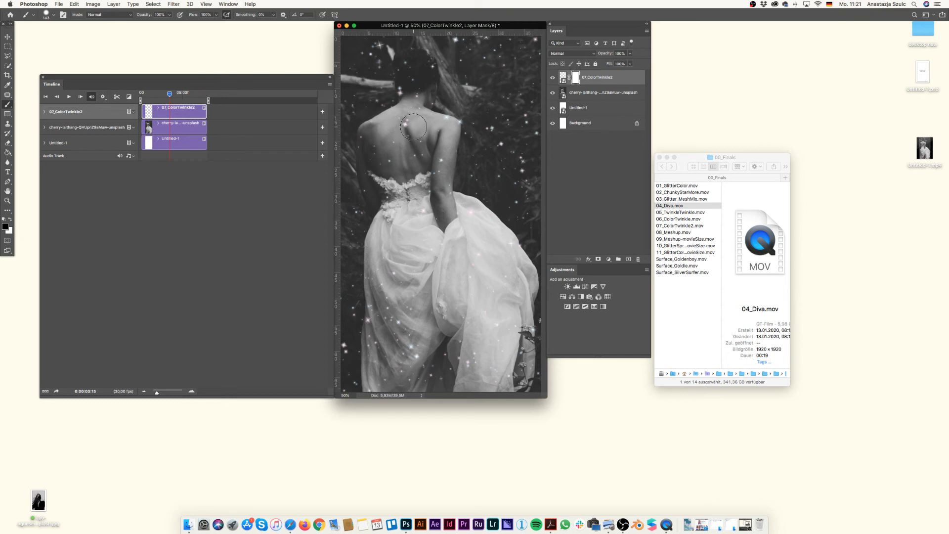
mouse_move(412, 119)
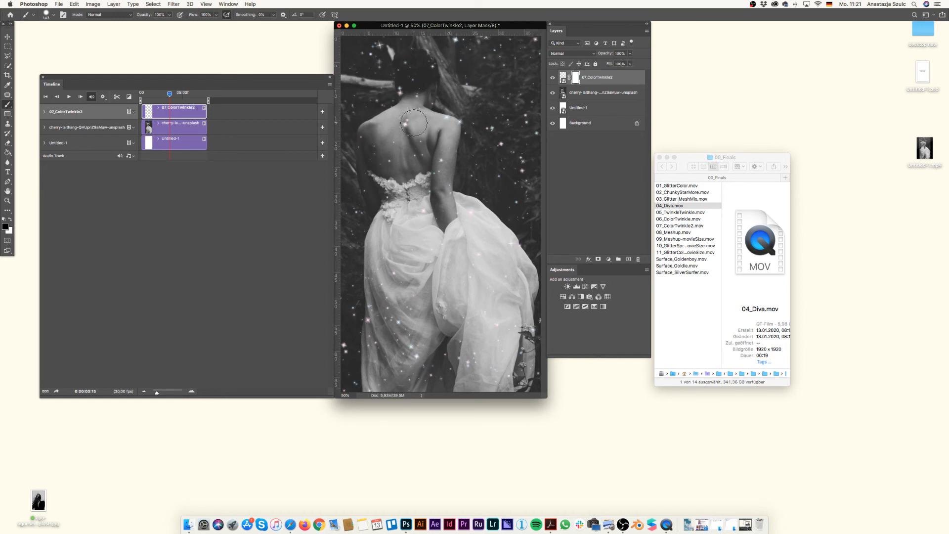
mouse_move(412, 92)
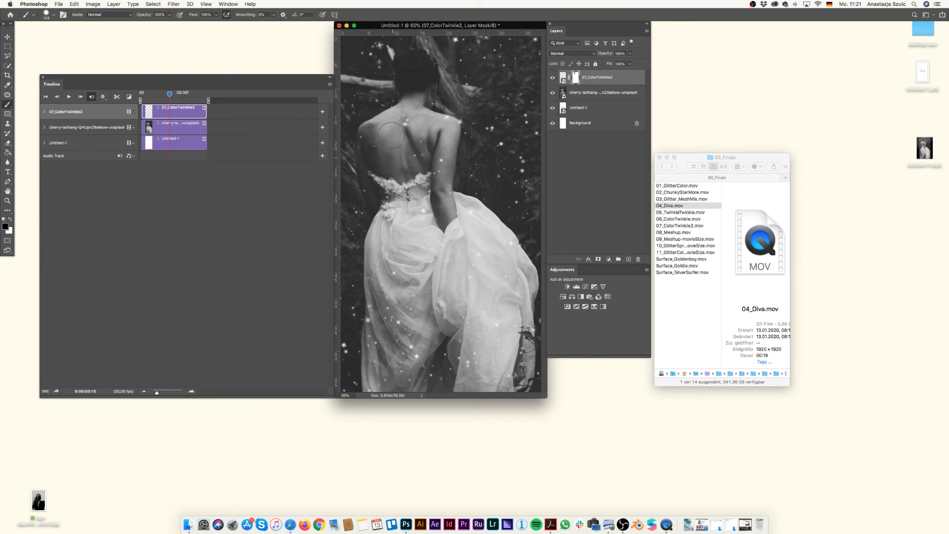
mouse_move(396, 212)
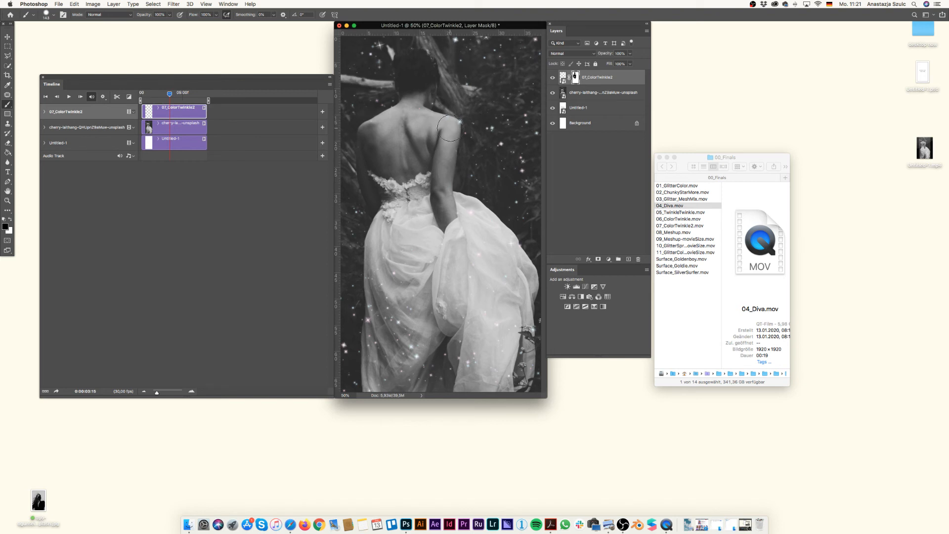
mouse_move(391, 241)
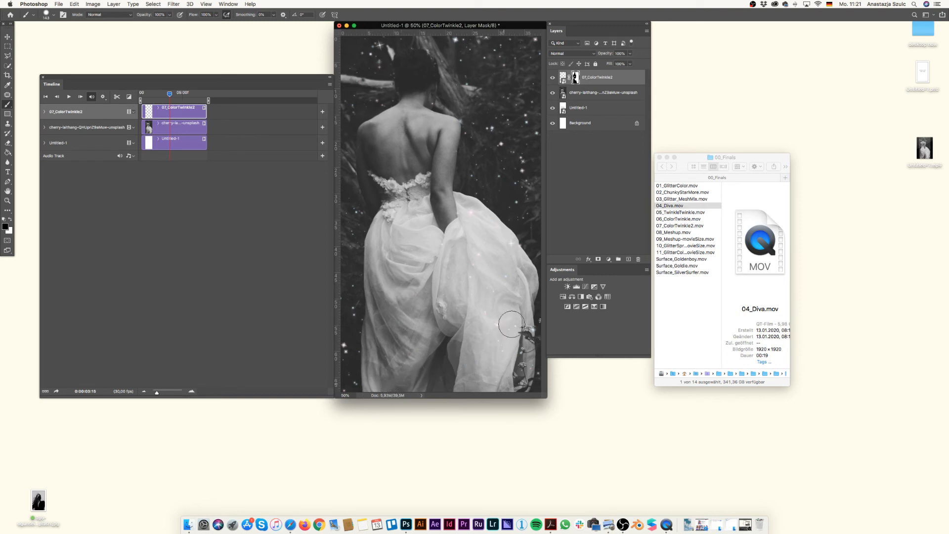
mouse_move(495, 257)
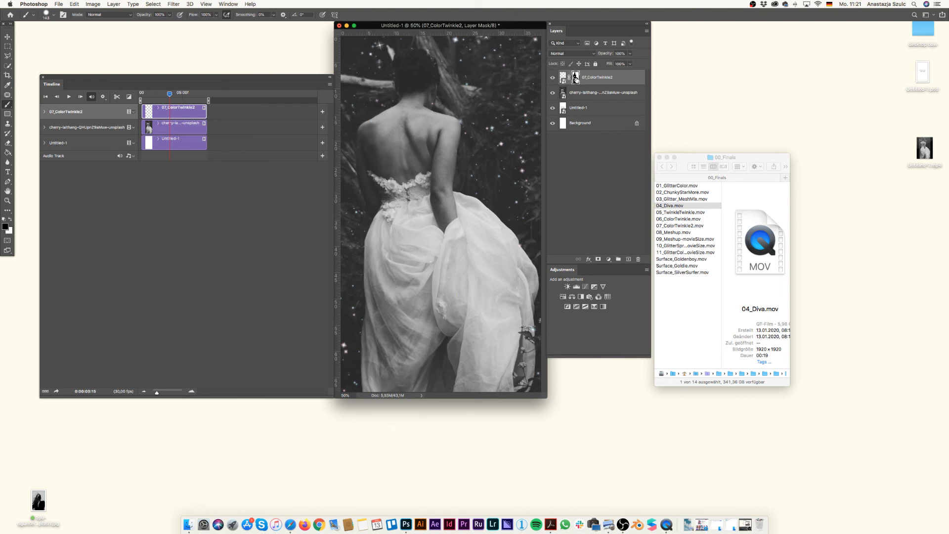
View the 07_ColorTwinkle2 glitter layer's mask on its own.
click(575, 78)
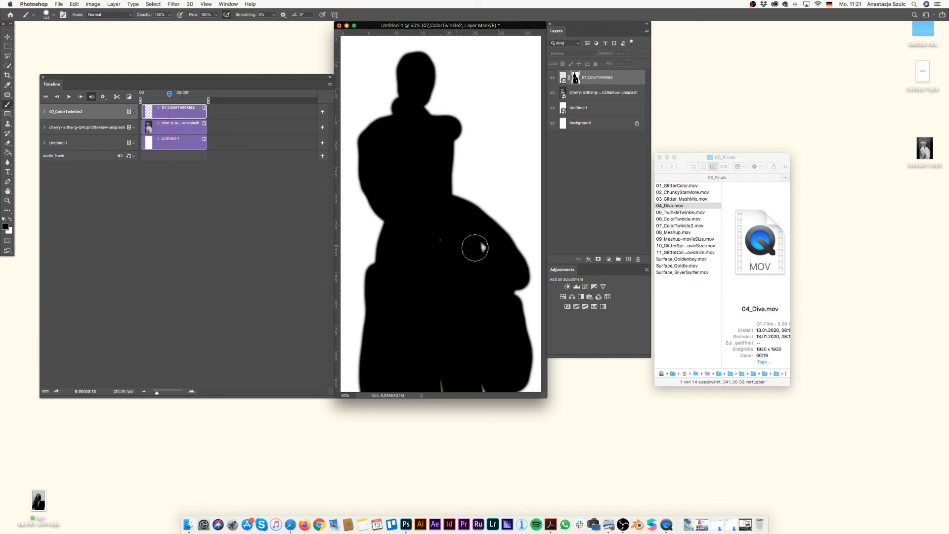
mouse_move(412, 313)
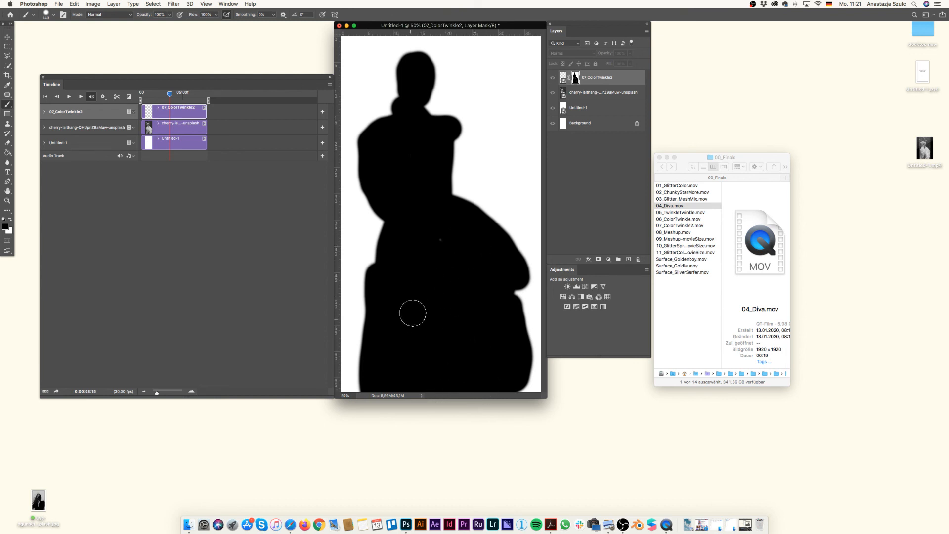
mouse_move(508, 401)
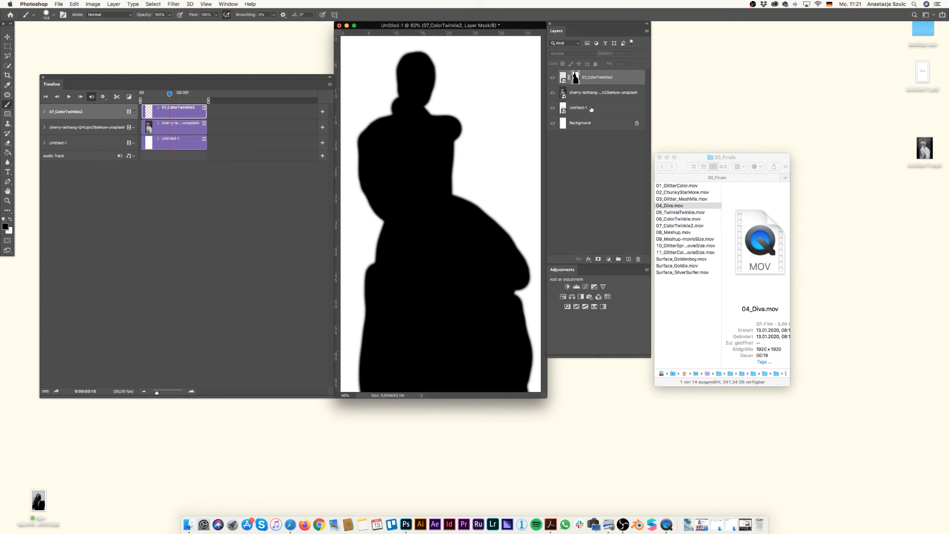
Leave mask view and return to the full composite image.
click(563, 77)
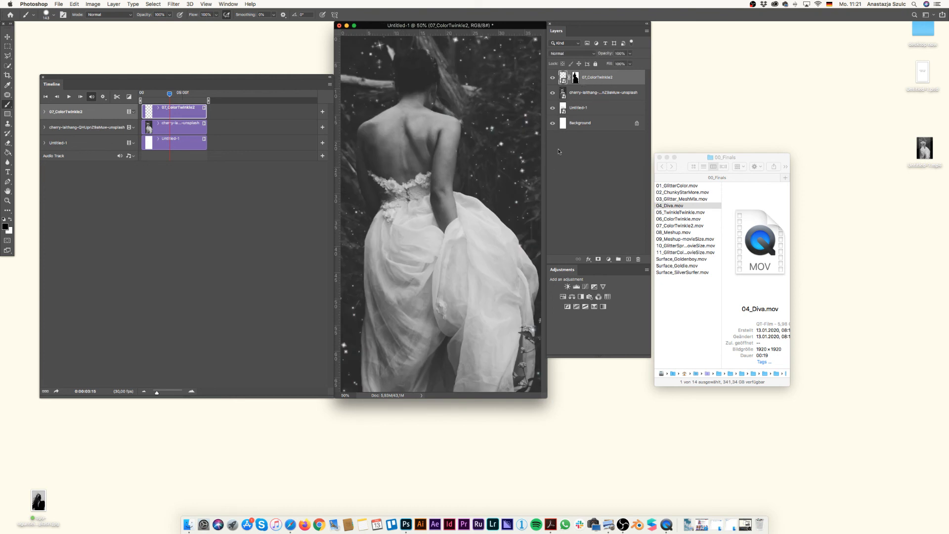
click(575, 77)
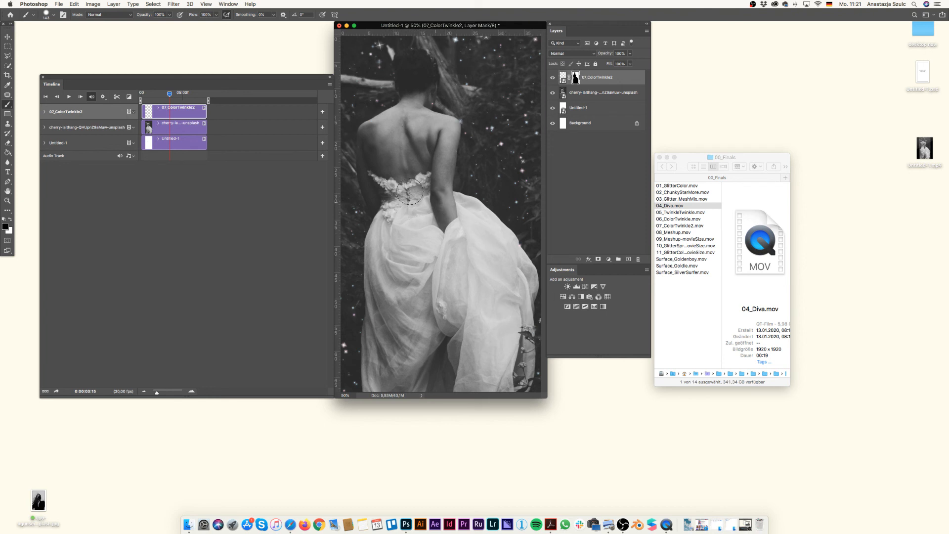
mouse_move(422, 124)
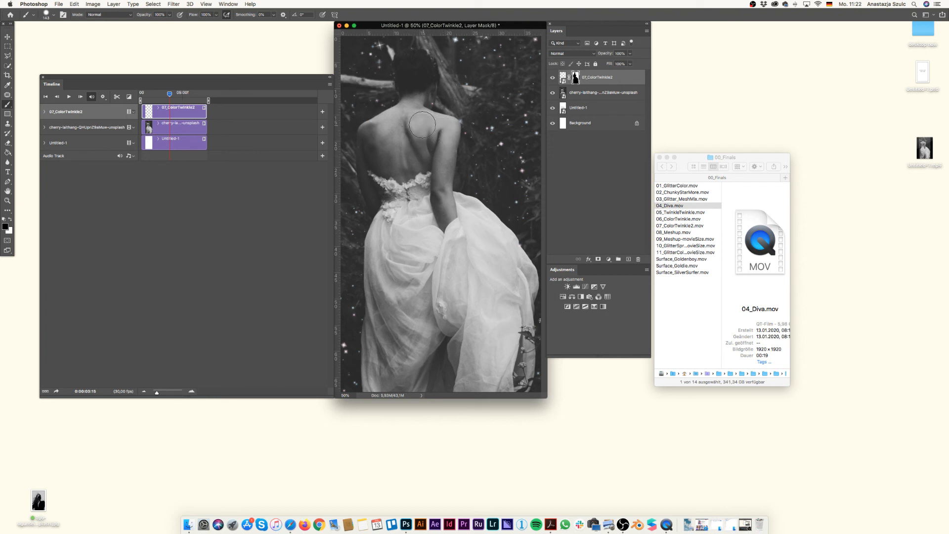
mouse_move(236, 97)
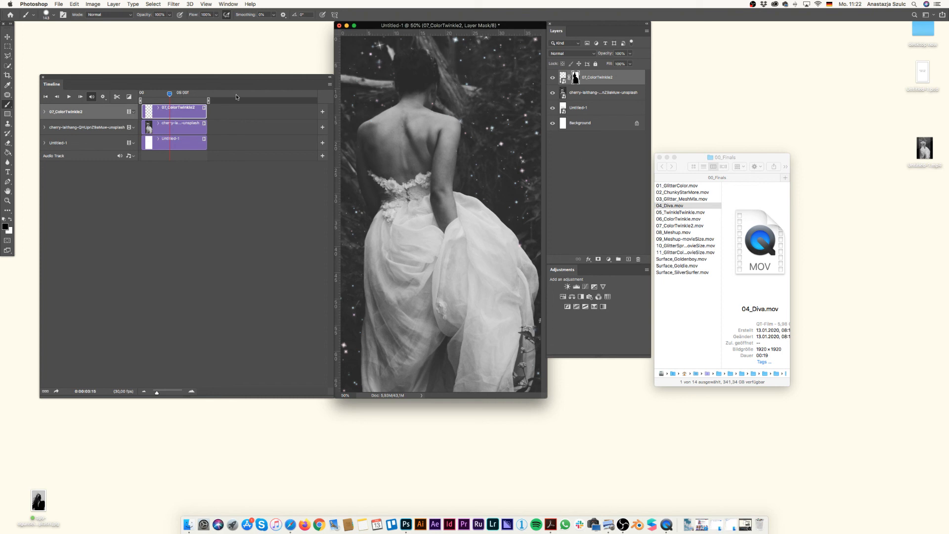
click(564, 77)
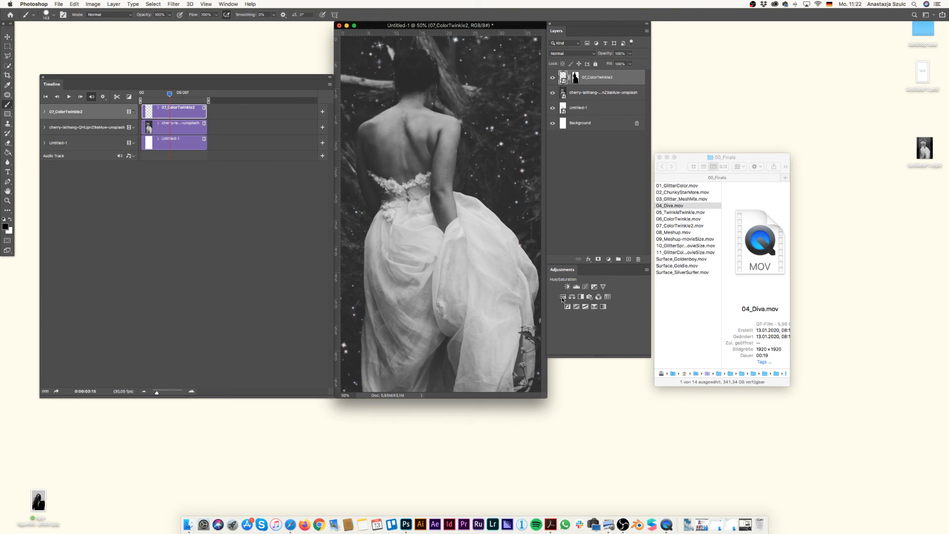
Add a Hue/Saturation adjustment layer and clip it to the glitter layer.
click(568, 287)
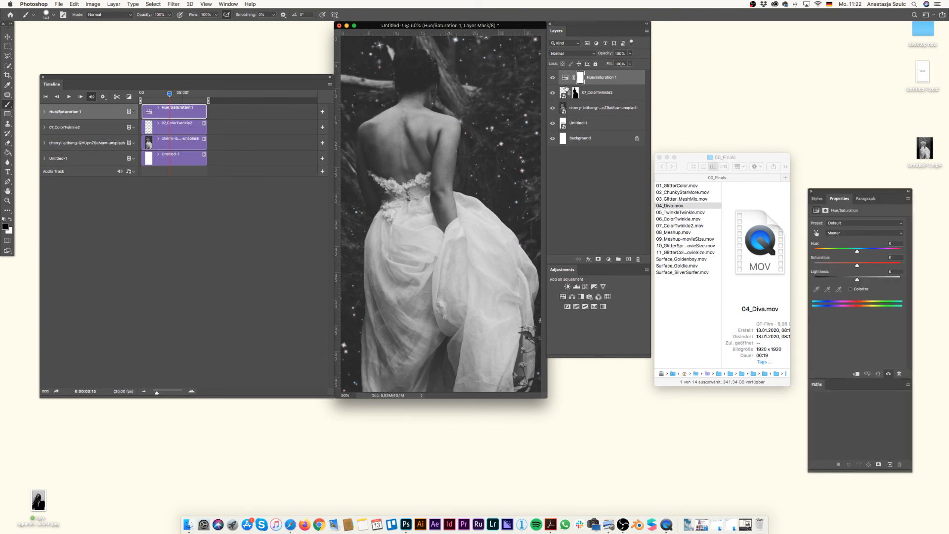
click(585, 77)
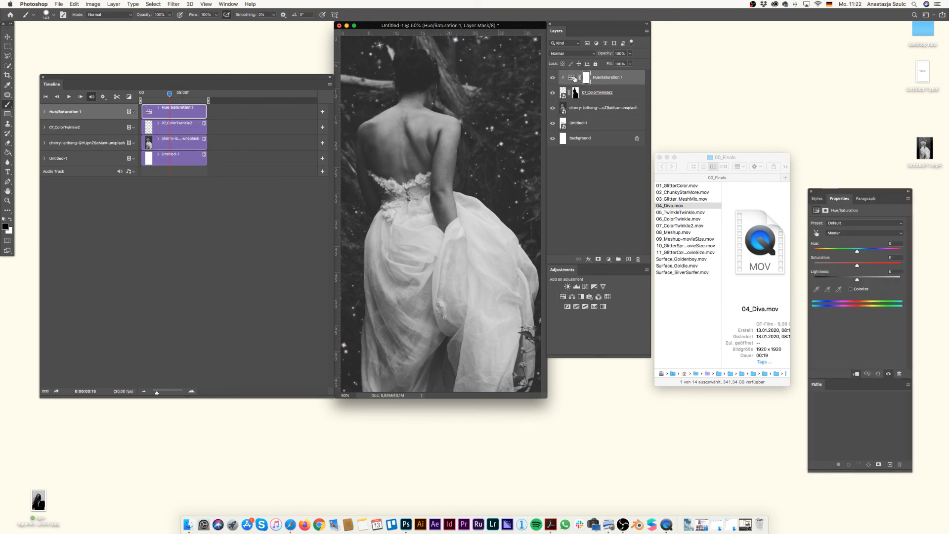